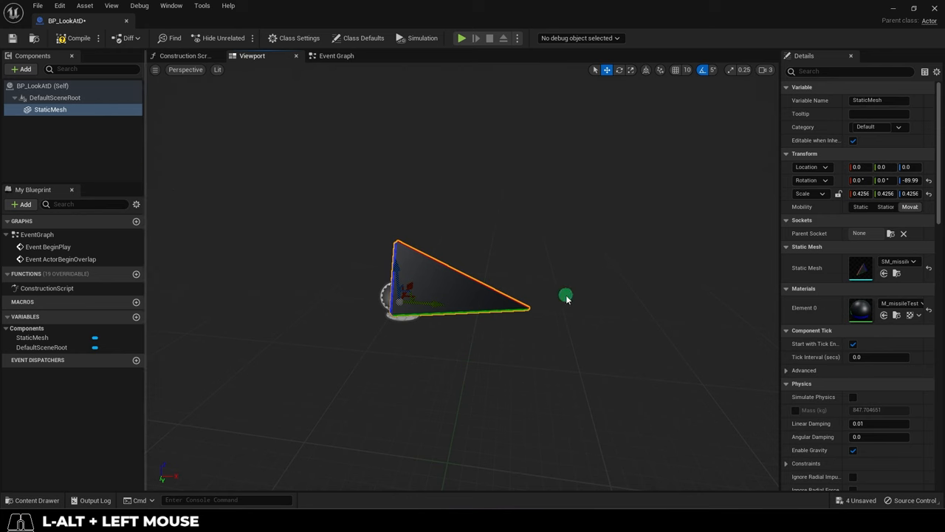
Add a variable named target of type Actor (Object Reference) to BP_LookAtD.
click(104, 359)
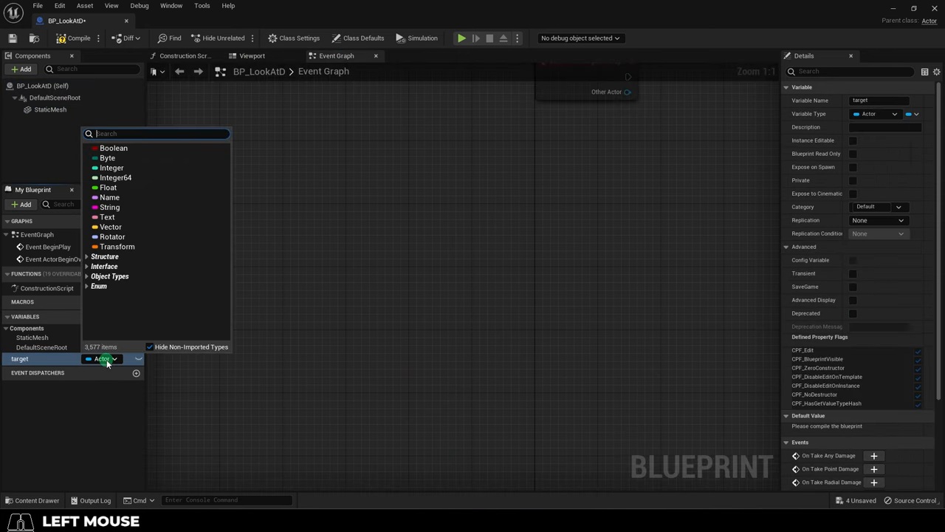
key(Escape)
text(set act)
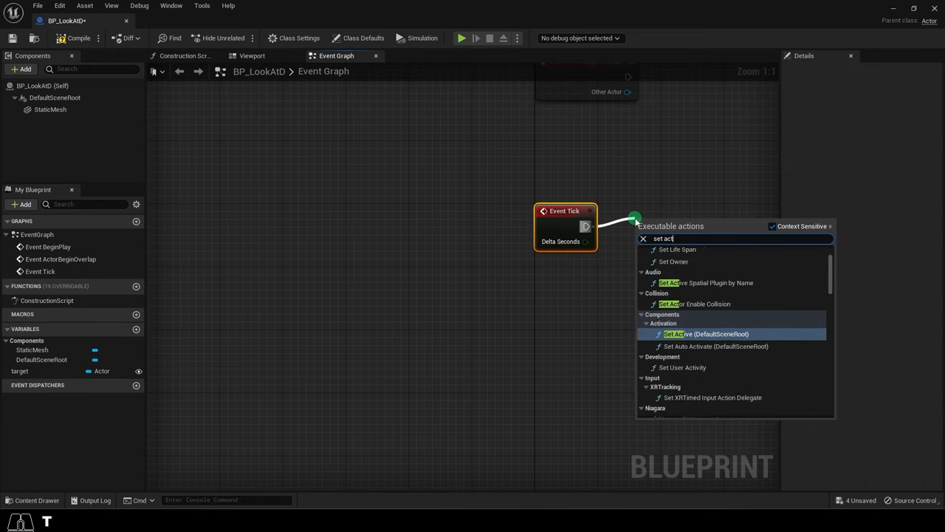
Connect Event Tick to a new Set Actor Rotation node.
click(680, 333)
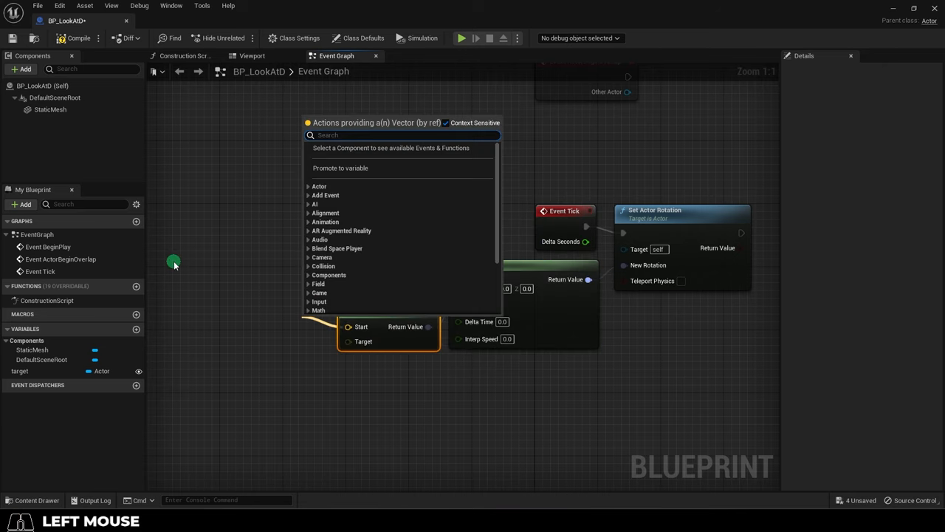
Feed a Get Actor Location node into the Start pin of Find Look at Rotation.
text(get actor location)
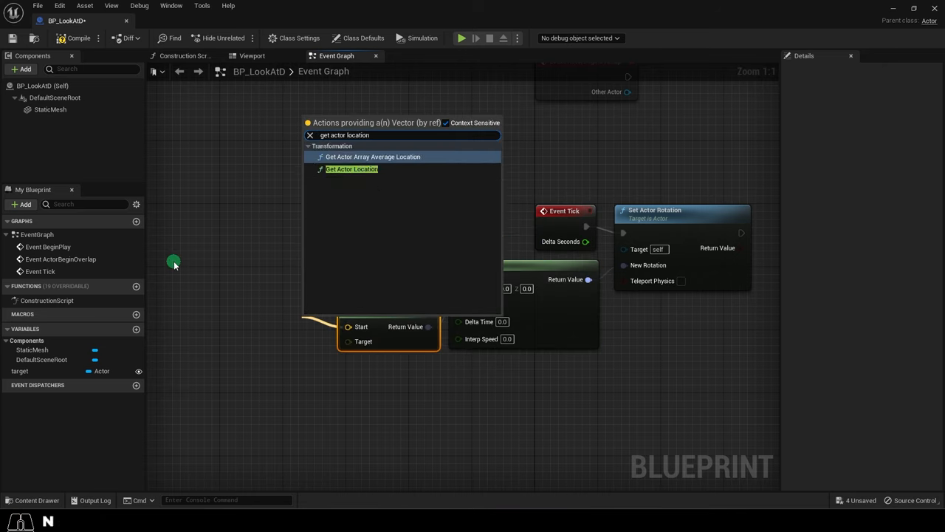
click(352, 168)
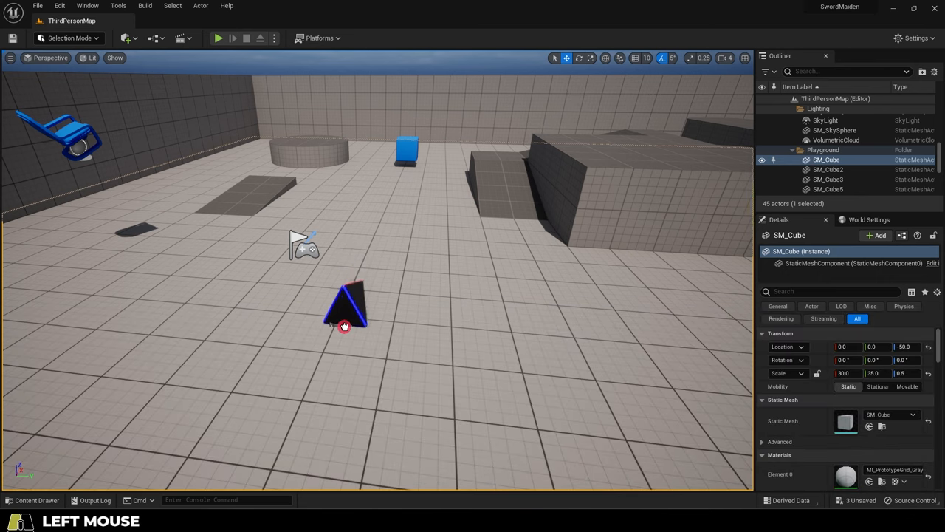
Set the placed BP_LookAtD actor's Target to the blue SM_ChamferCube via the scene picker.
click(340, 318)
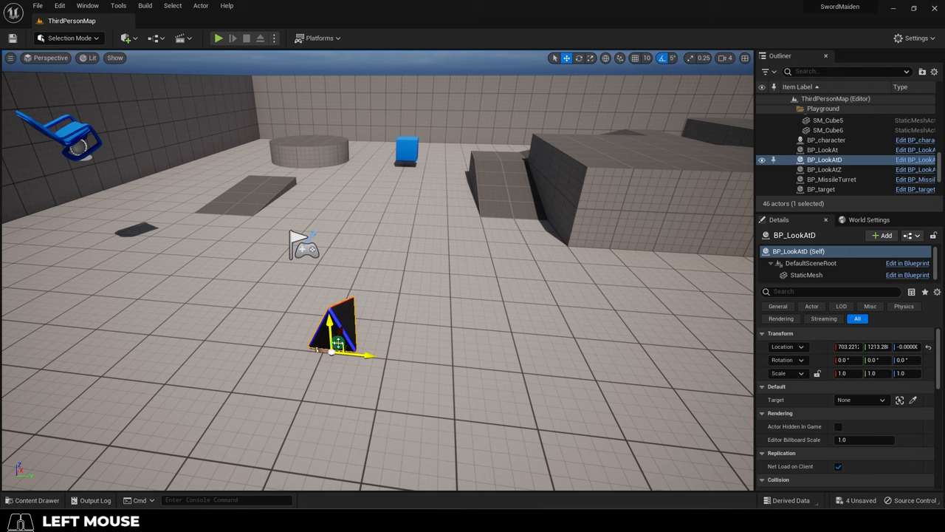
mouse_move(914, 399)
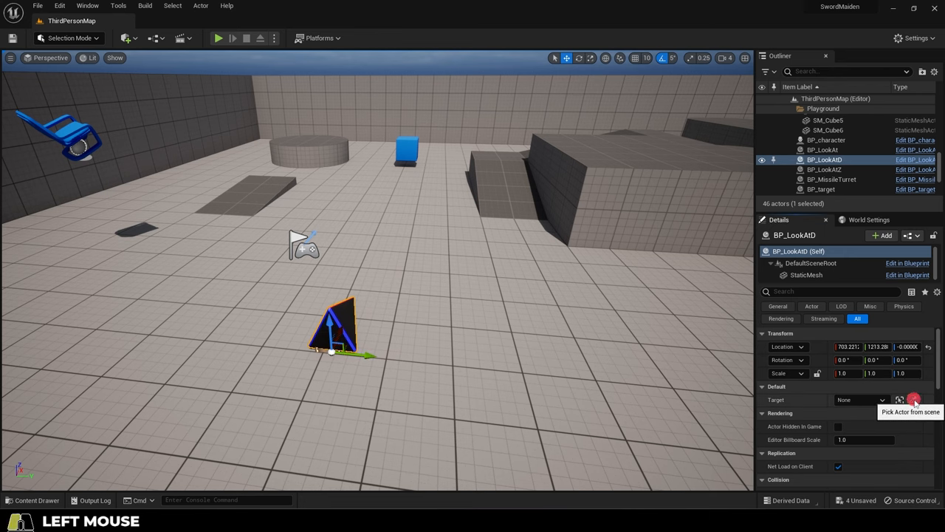
click(915, 399)
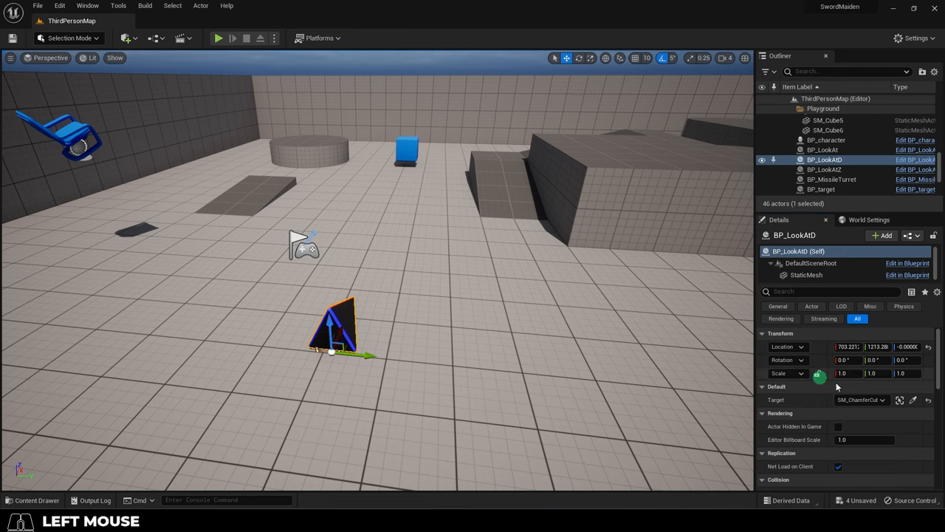
click(217, 39)
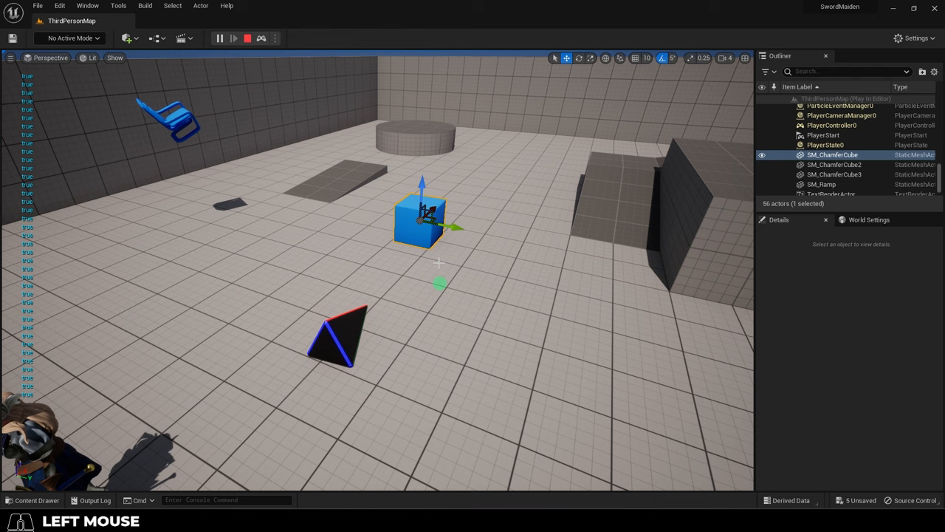
Move the blue cube across the floor during play so the pyramid turns toward it.
drag(421, 222, 337, 204)
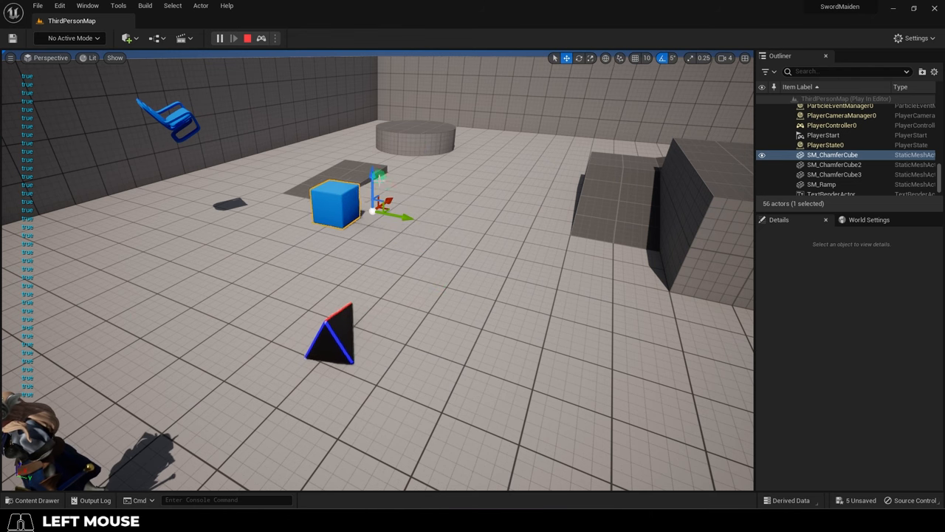